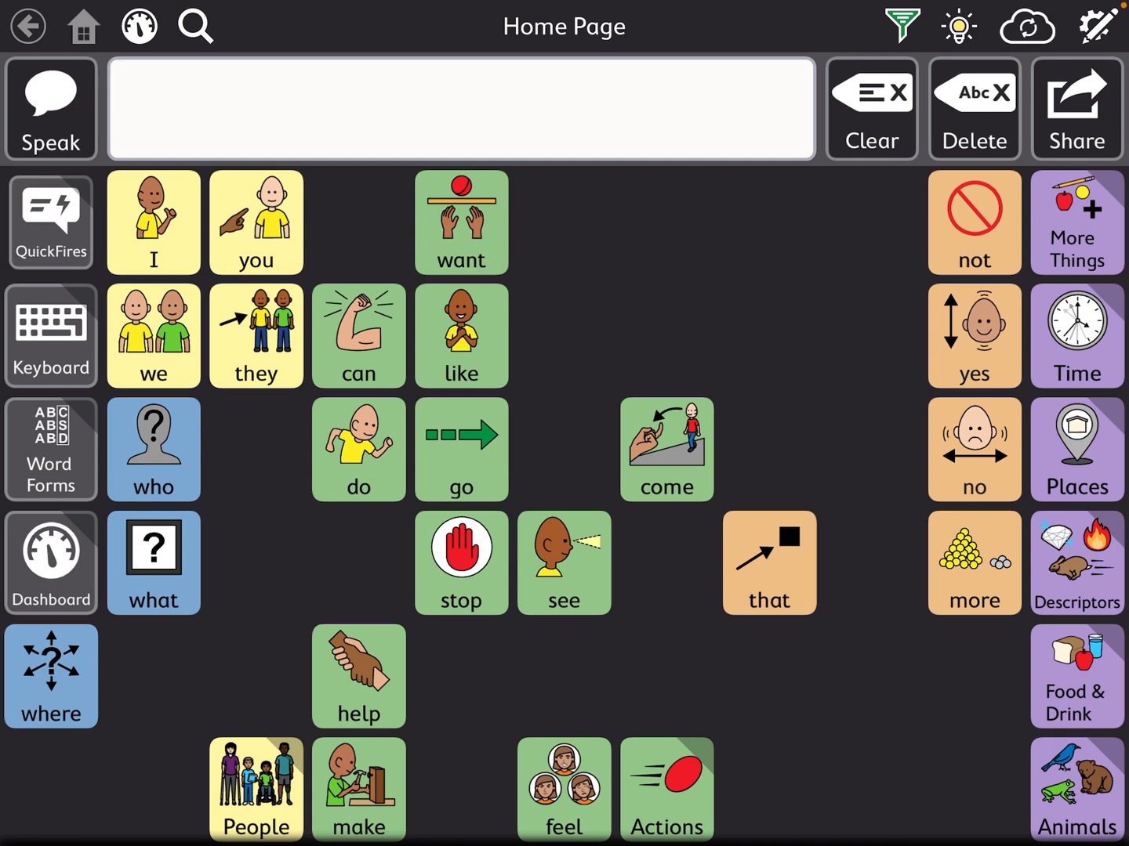
Browse QuickFires and its QF Questions phrases, returning to the Home Page each time.
click(50, 223)
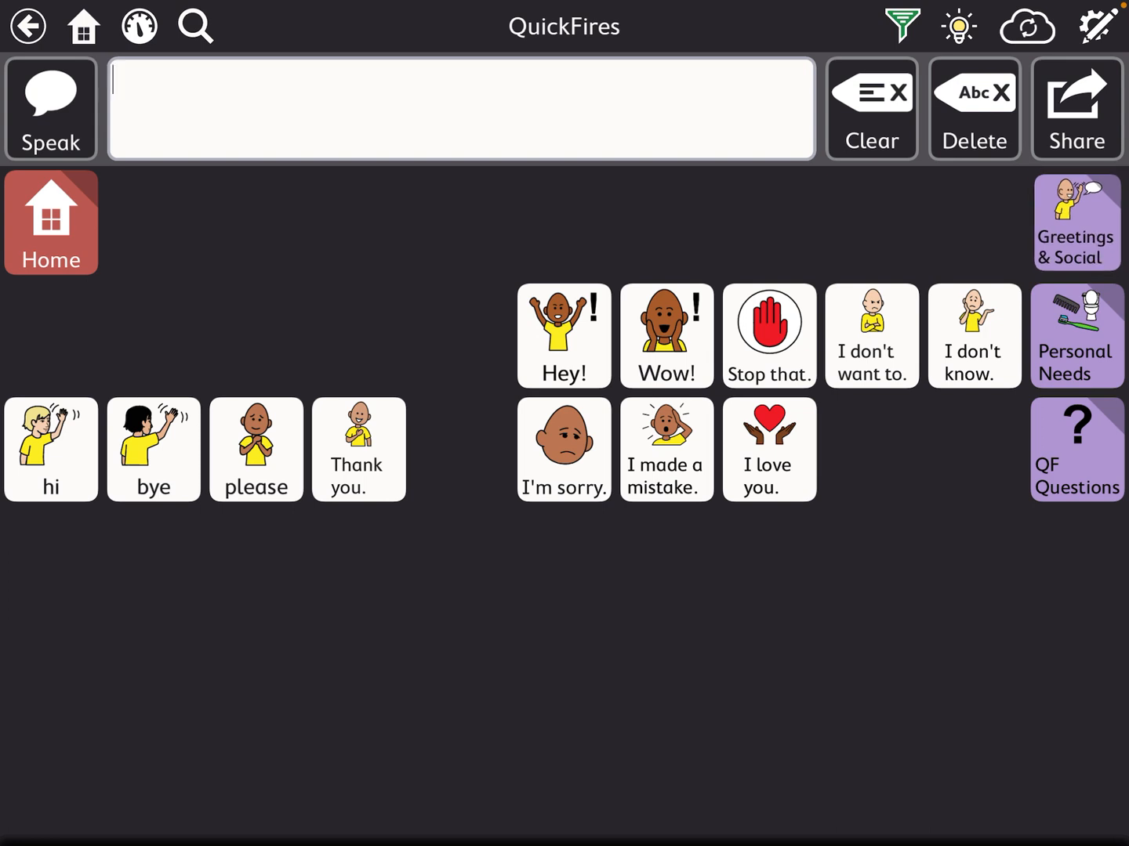
click(1075, 222)
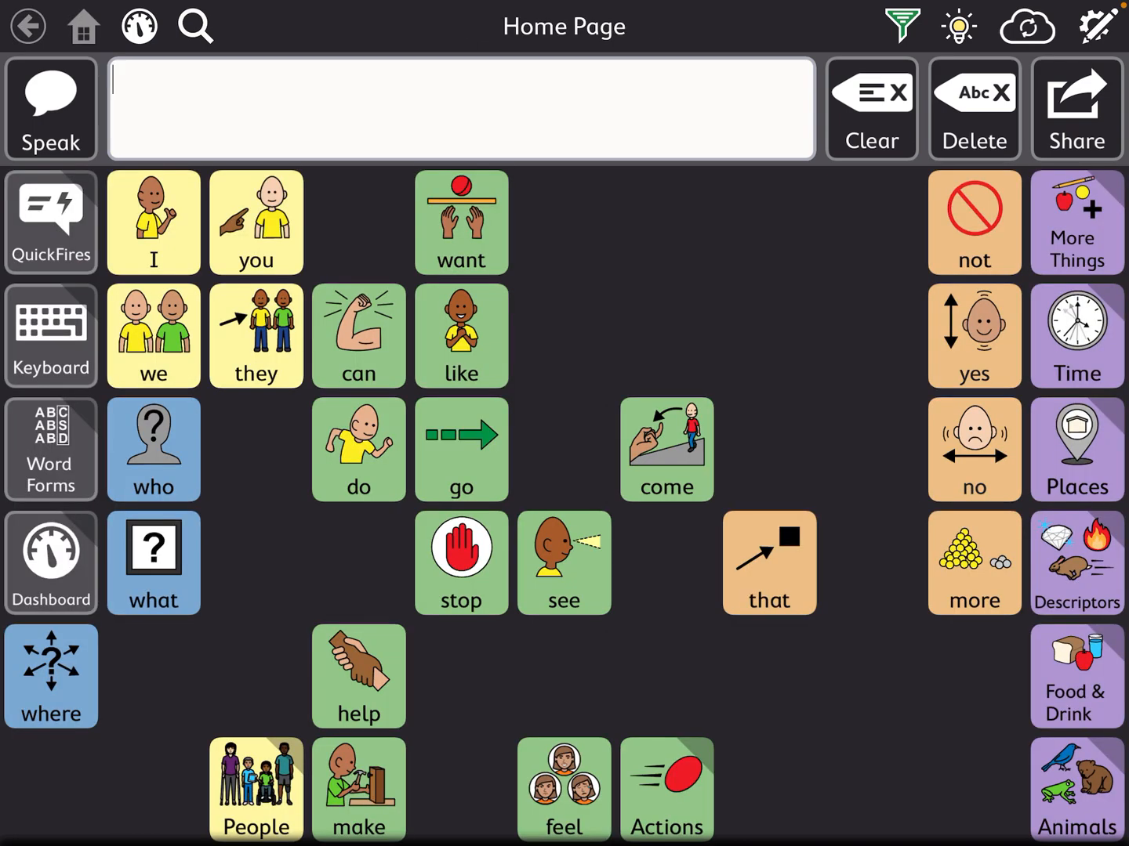
click(50, 223)
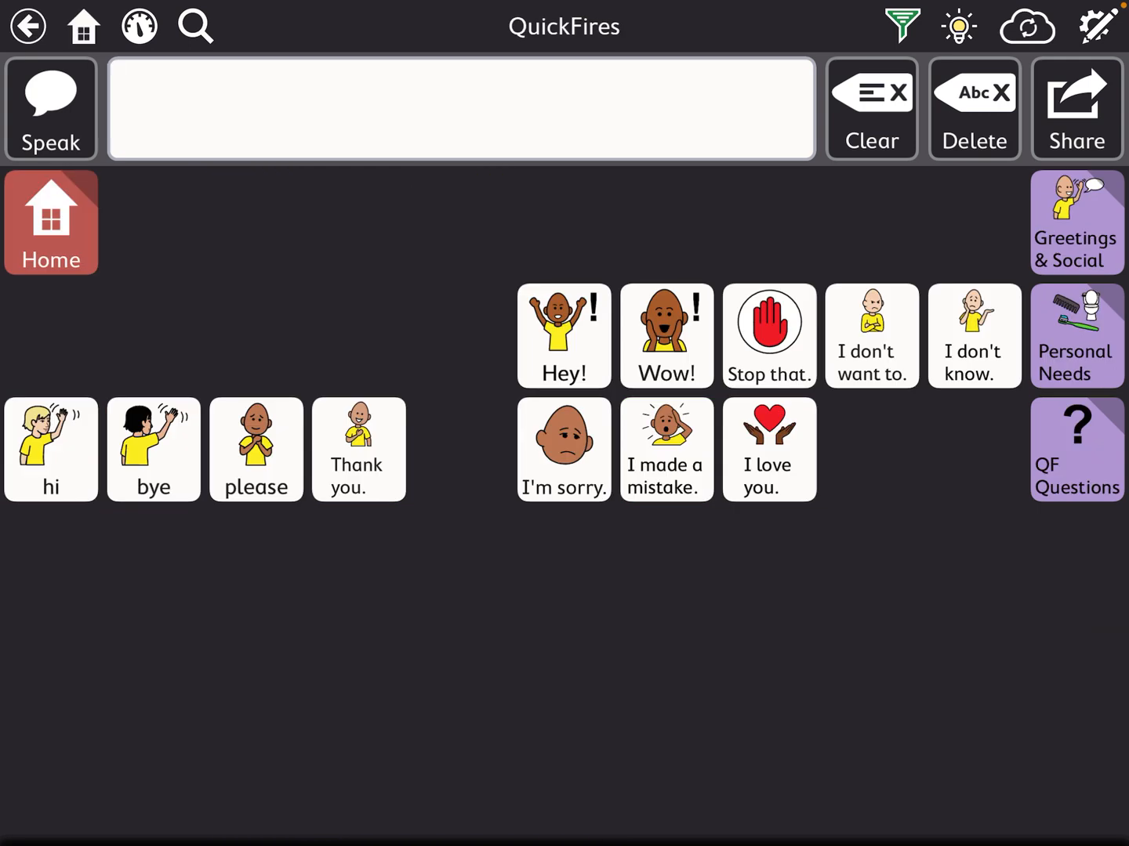
click(1075, 335)
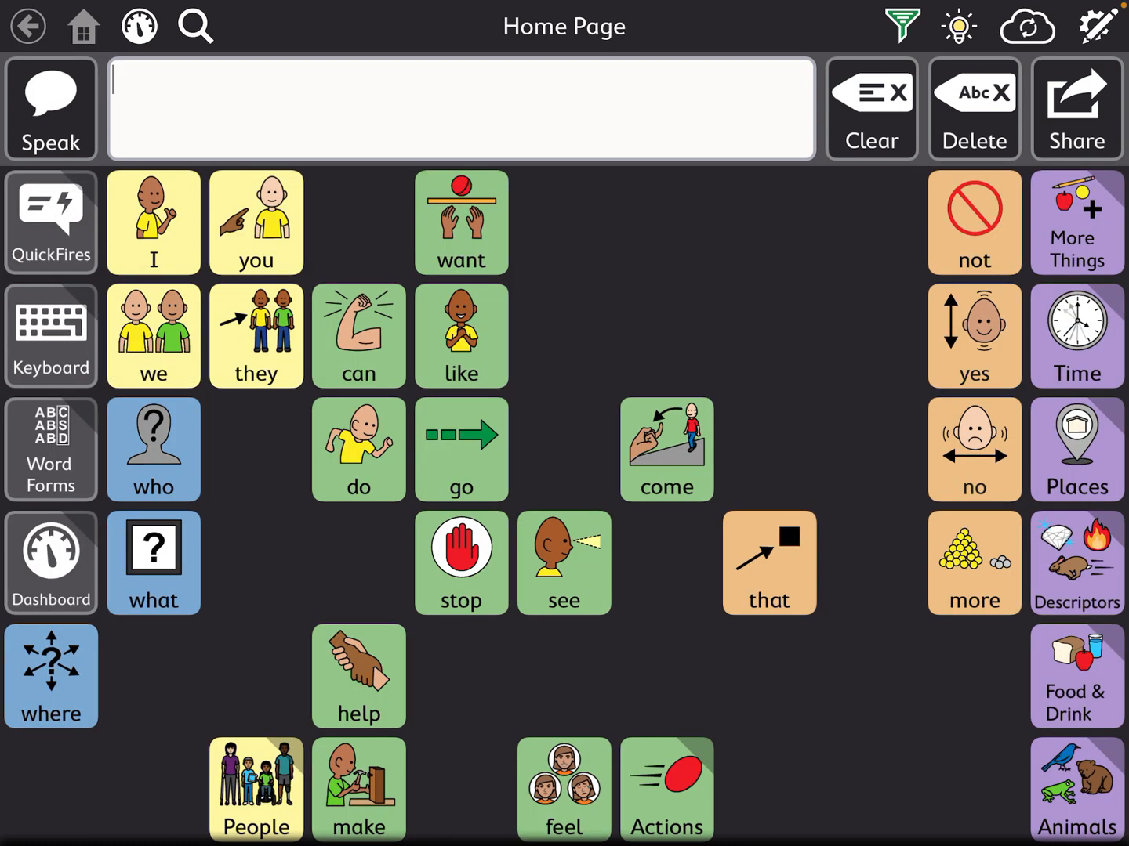
click(50, 223)
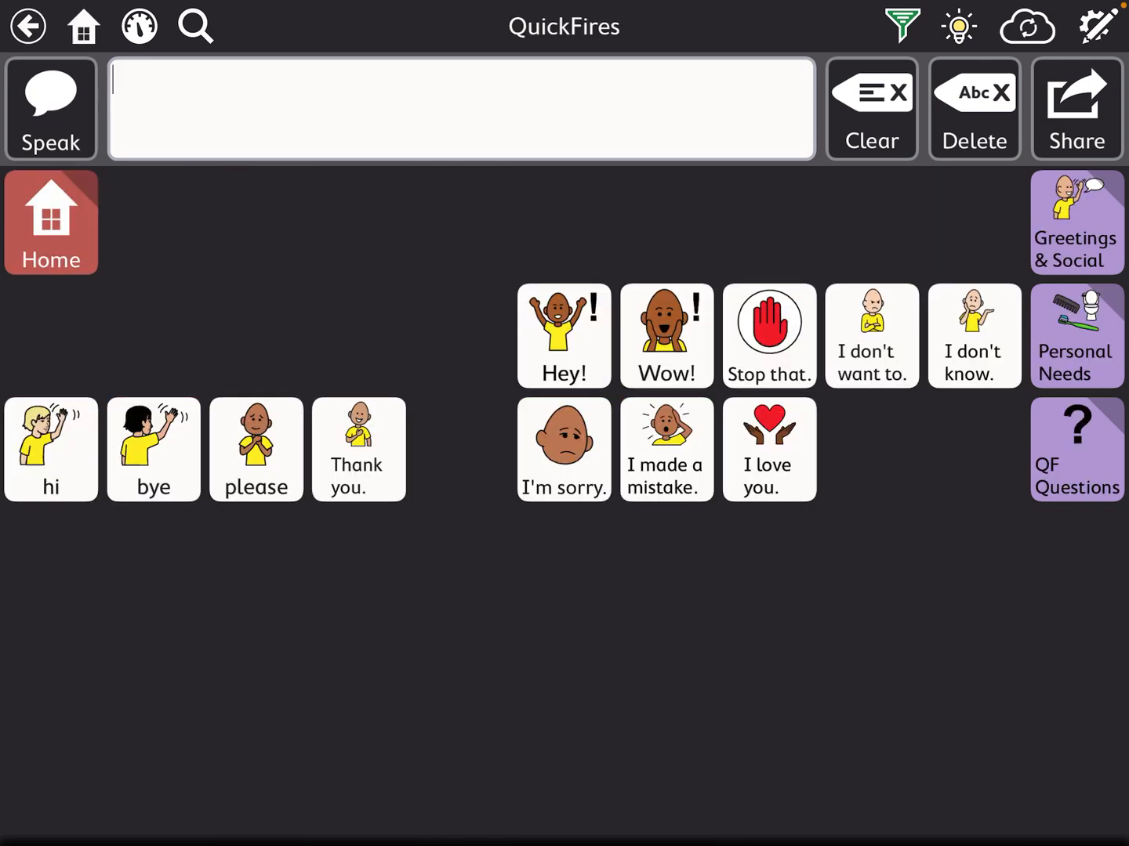
click(1075, 449)
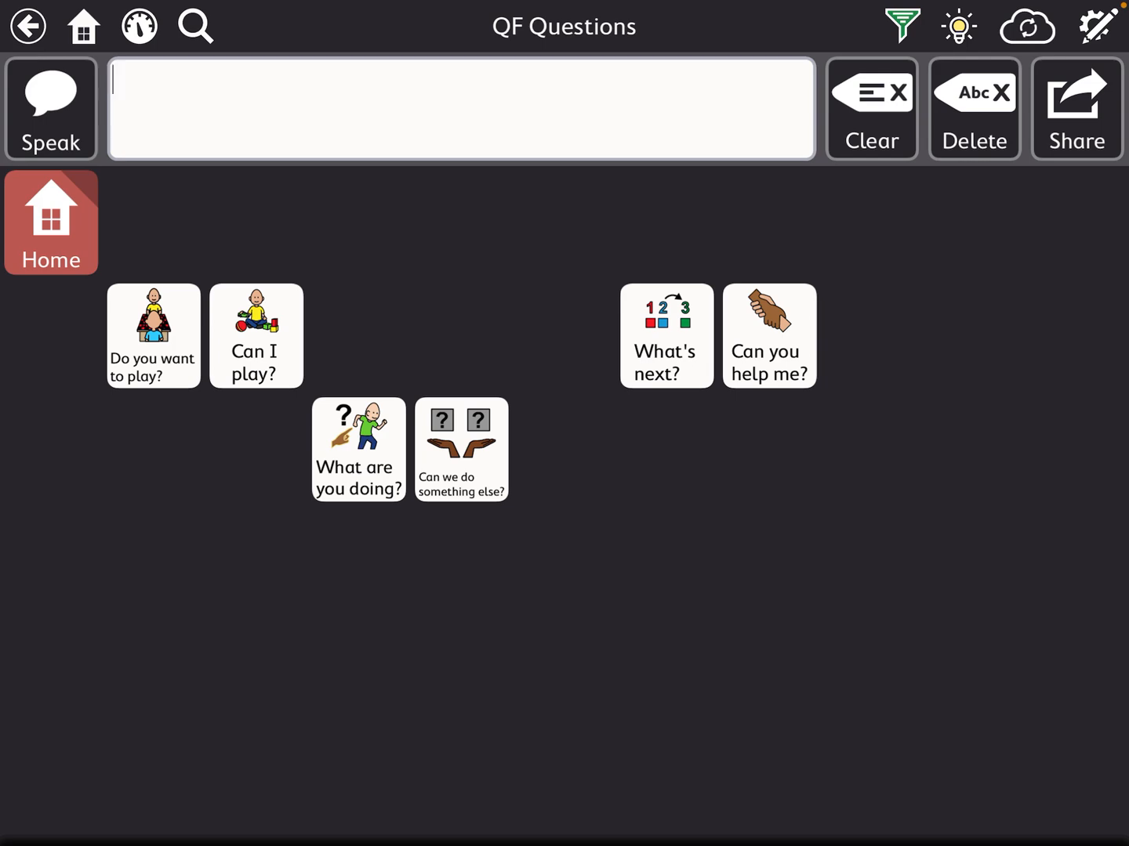
click(81, 25)
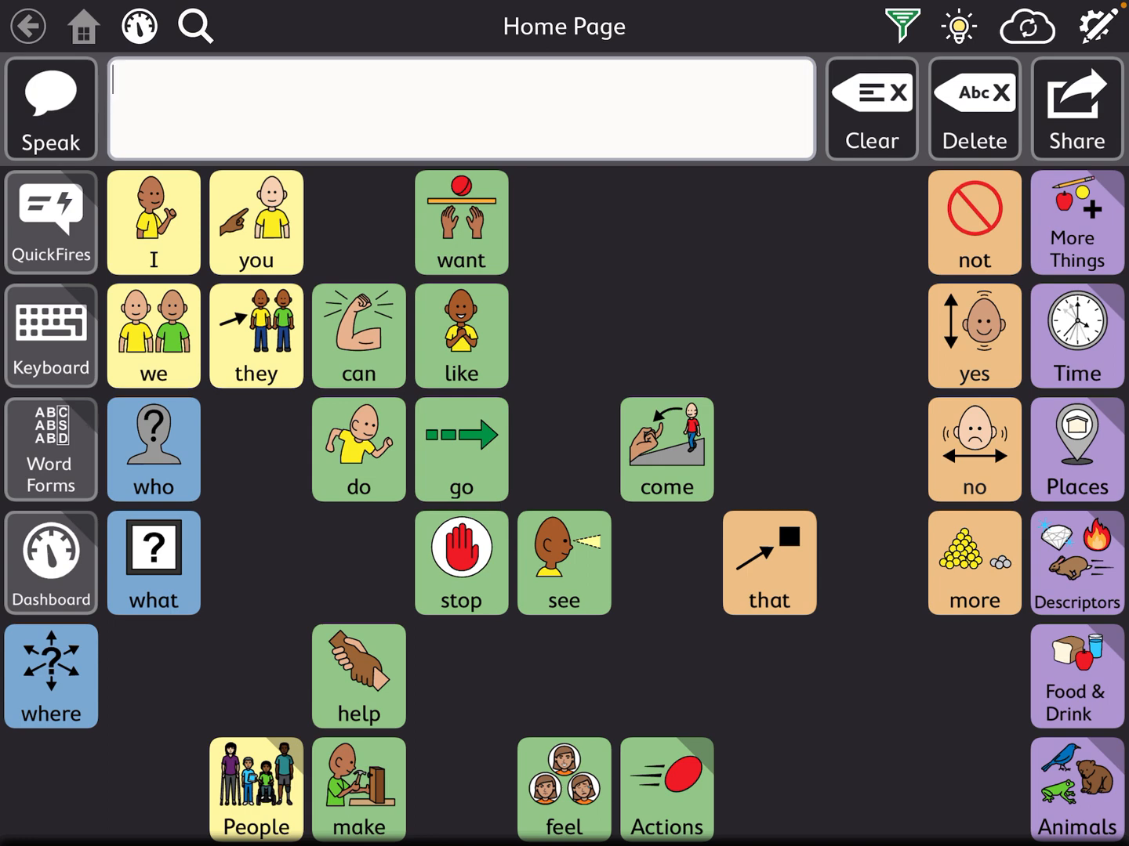
View the More Things categories page and land back on QuickFires.
click(1075, 676)
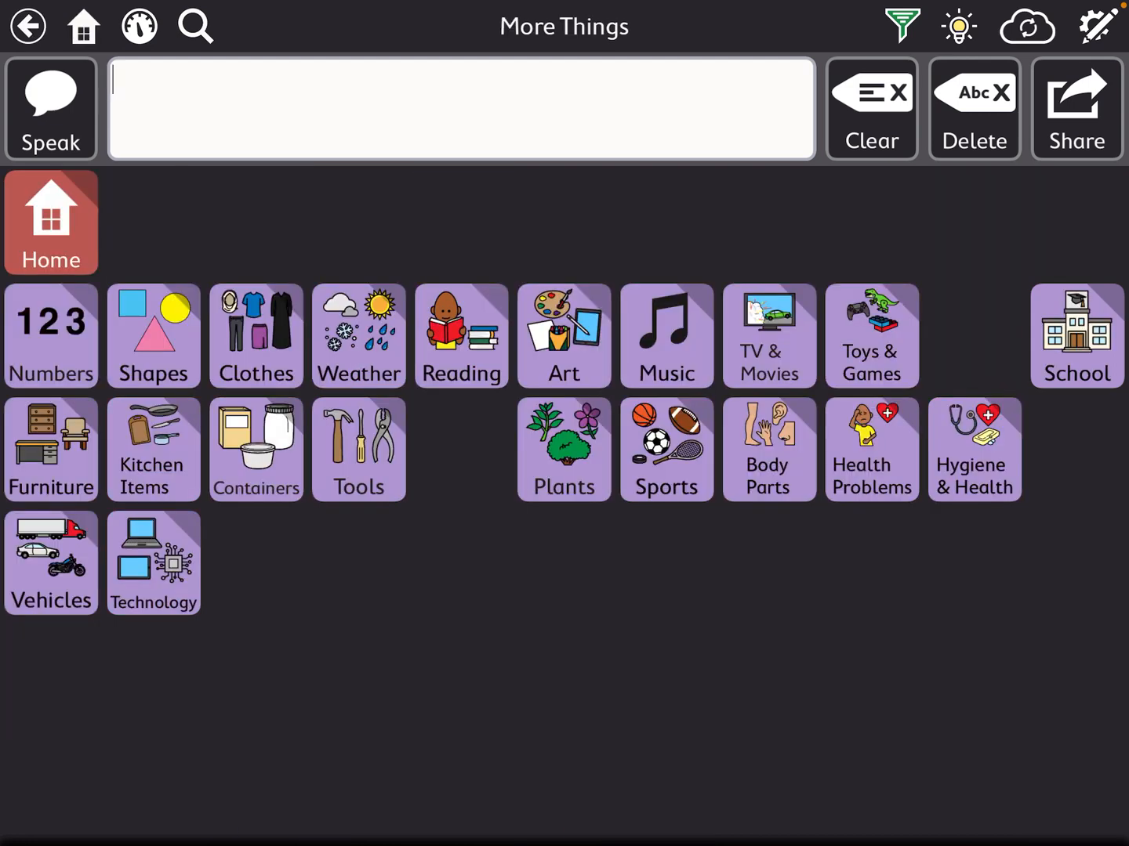
click(1075, 335)
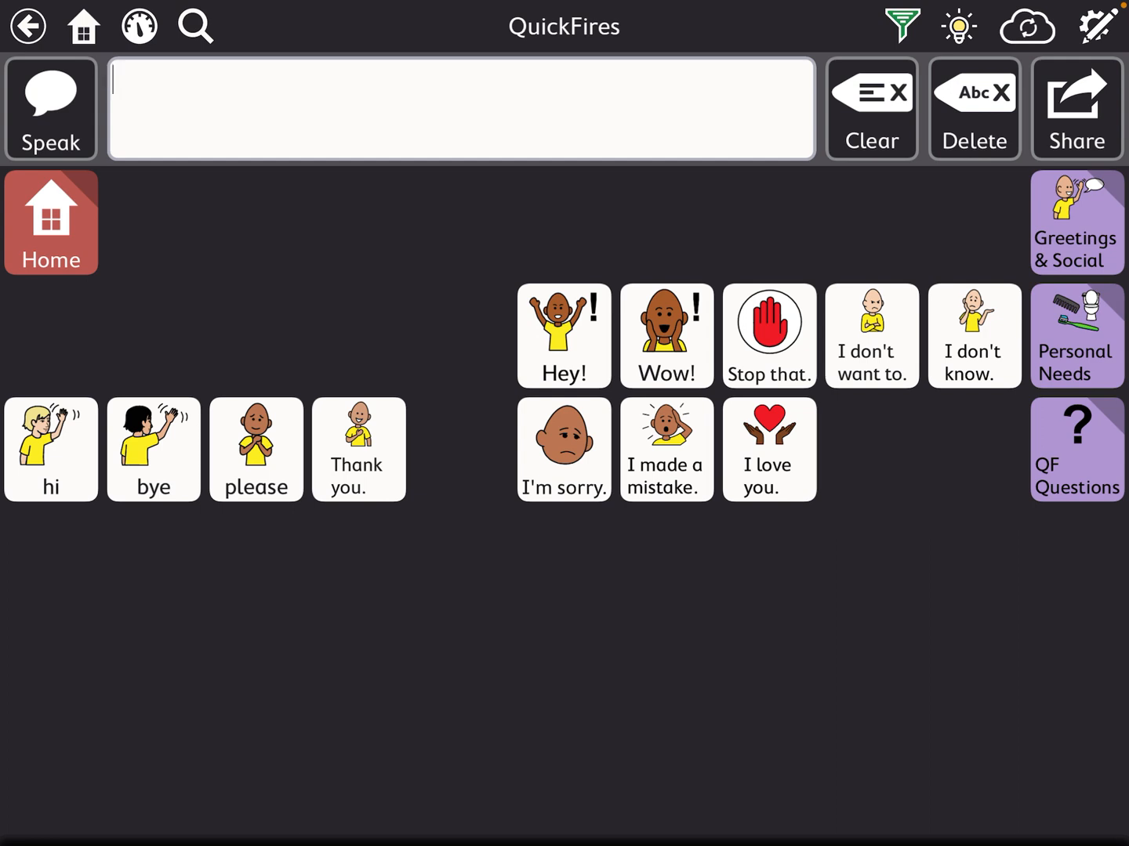
Turn the Vocabulary Filter off and put the empty My Phrases page into edit mode.
click(899, 25)
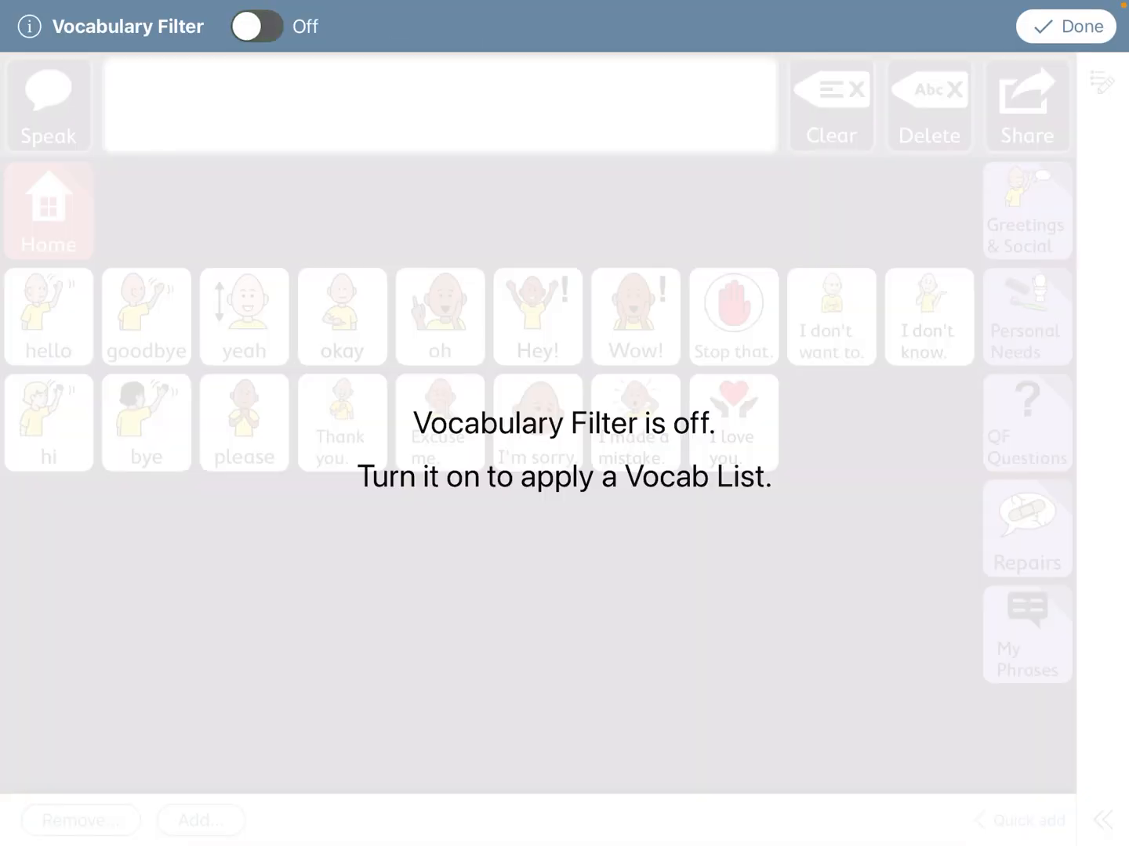
click(1064, 25)
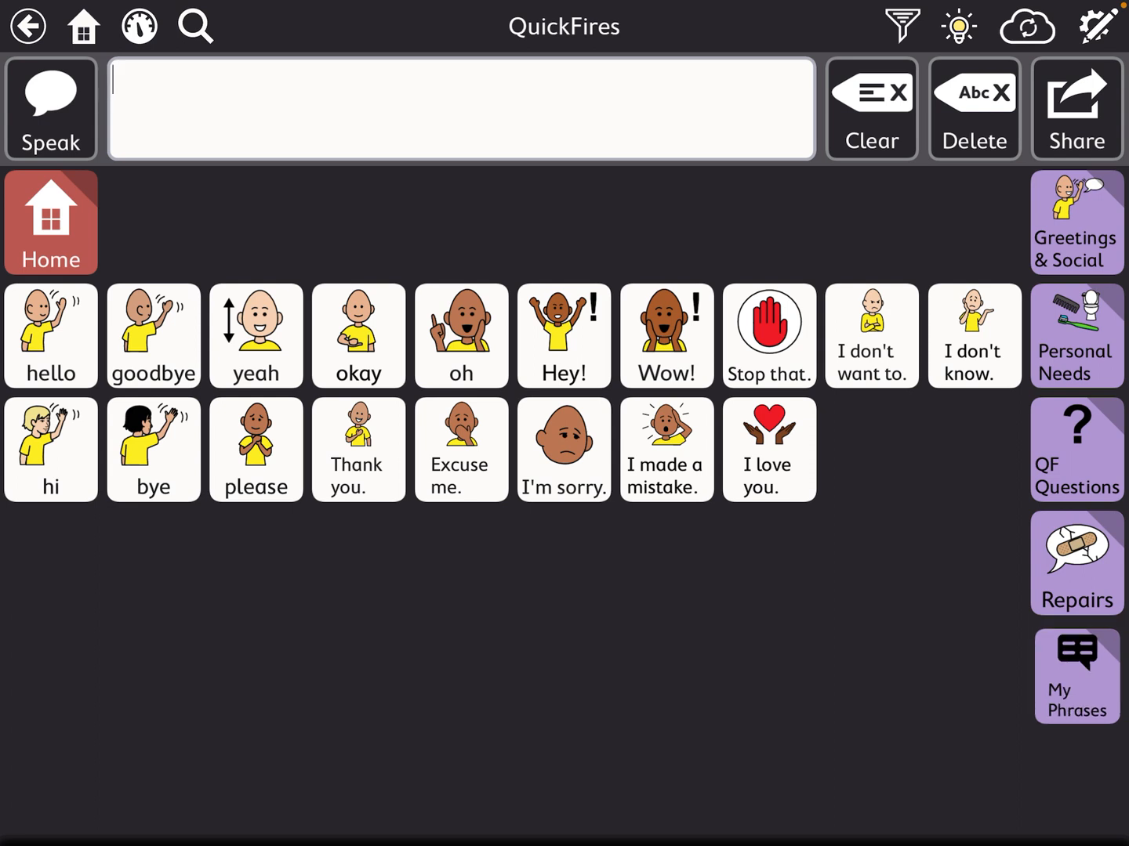
click(1076, 676)
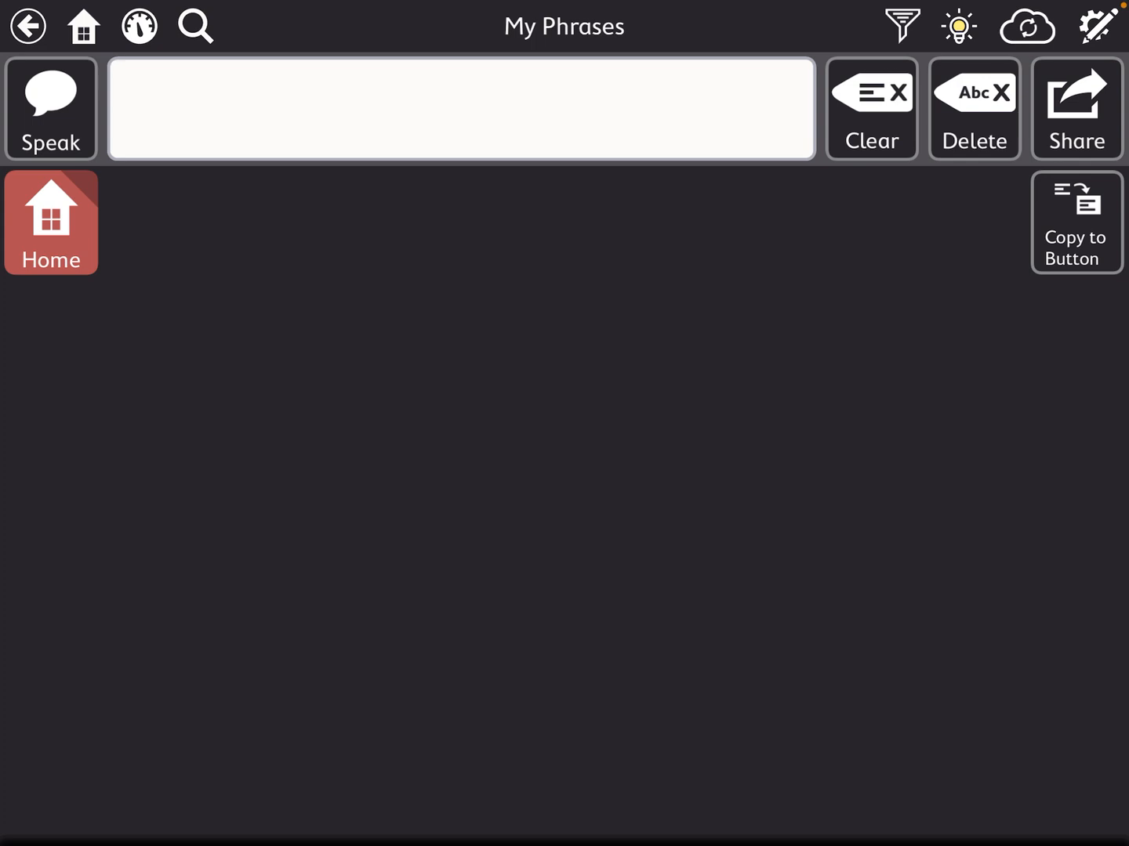
click(1100, 25)
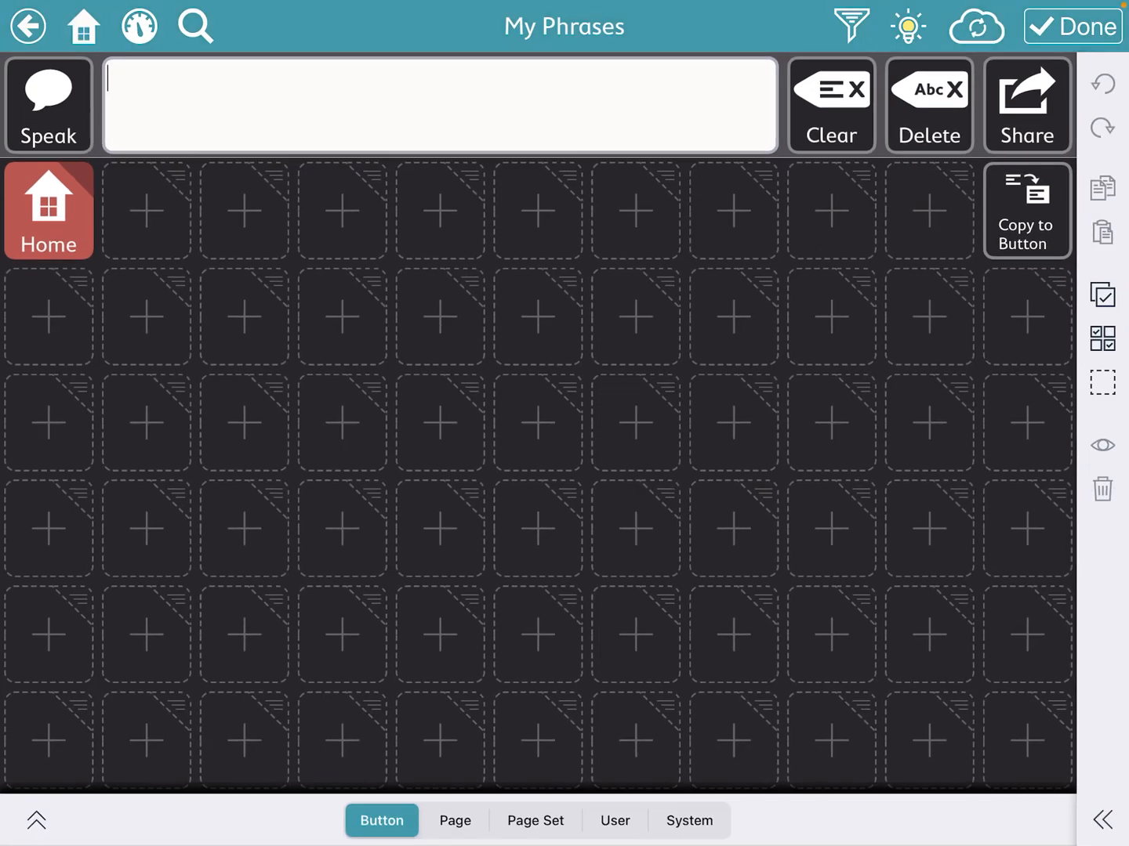
Add a new button labelled "The day is done and I've had lots of fun." in an empty cell.
click(245, 210)
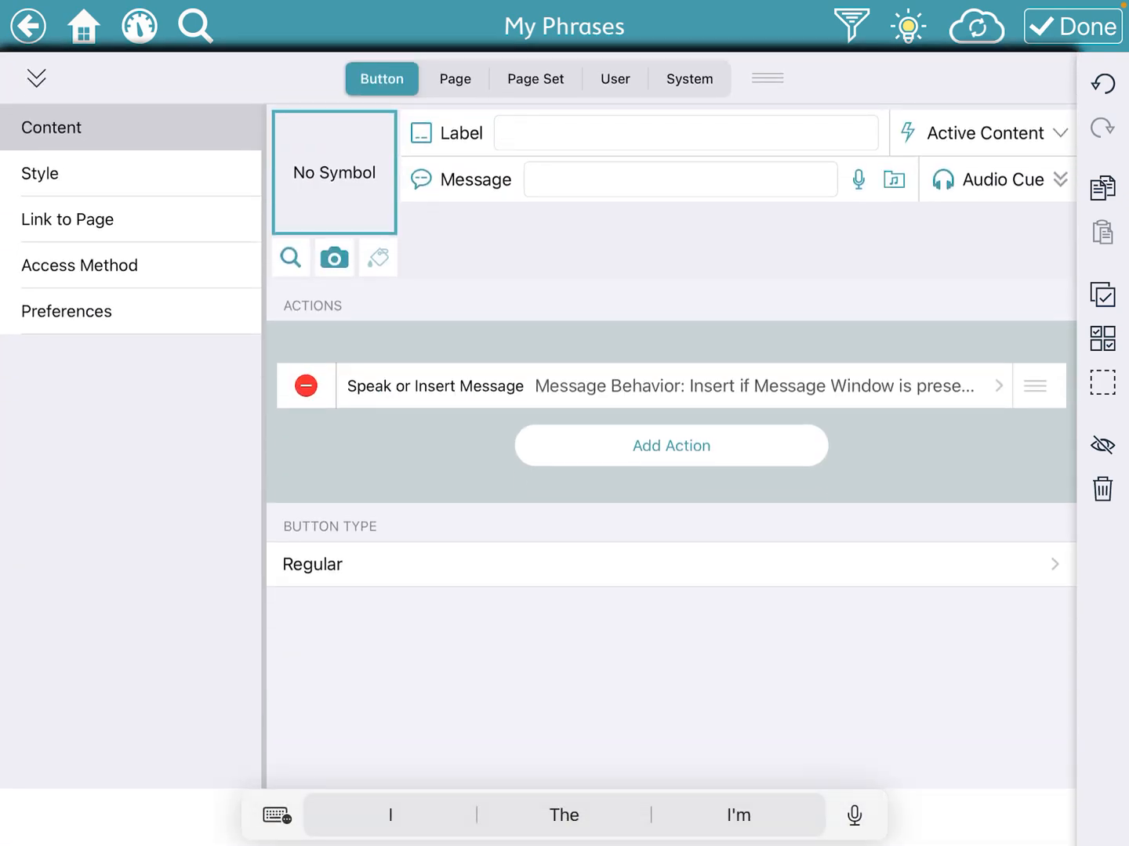
click(685, 132)
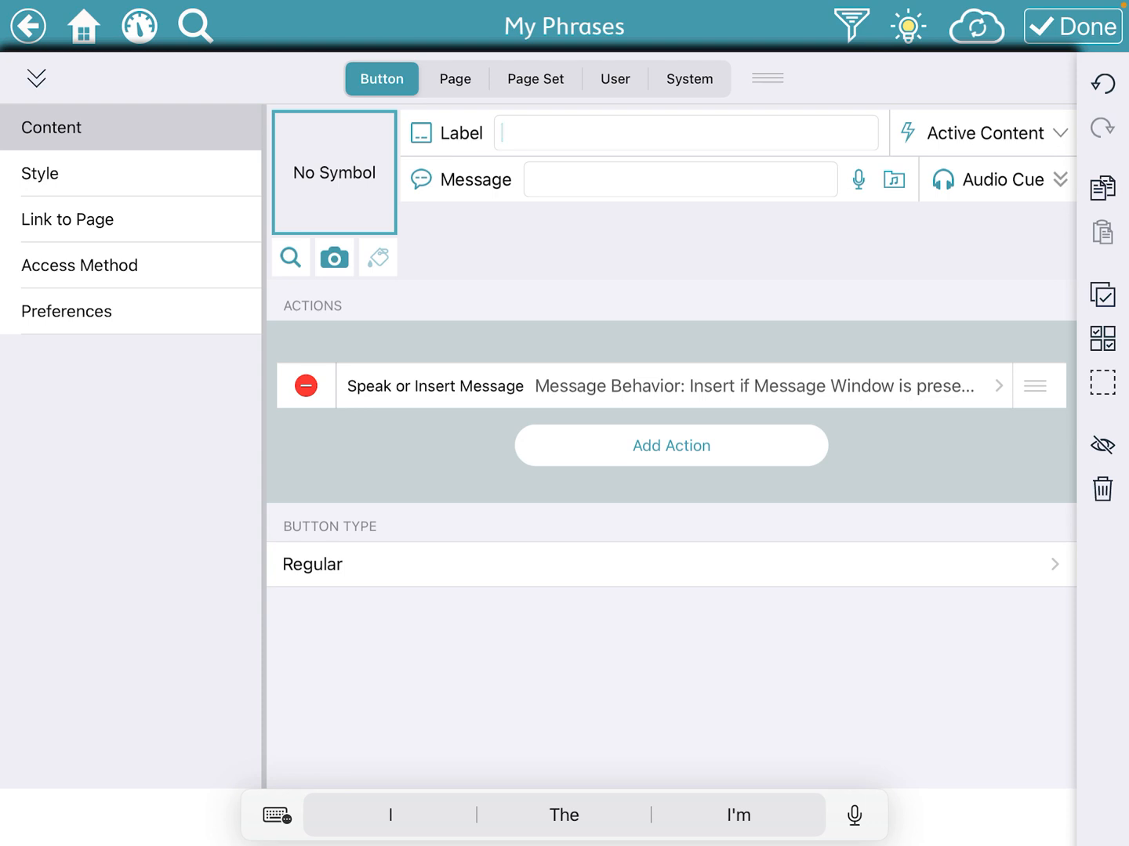
text(h)
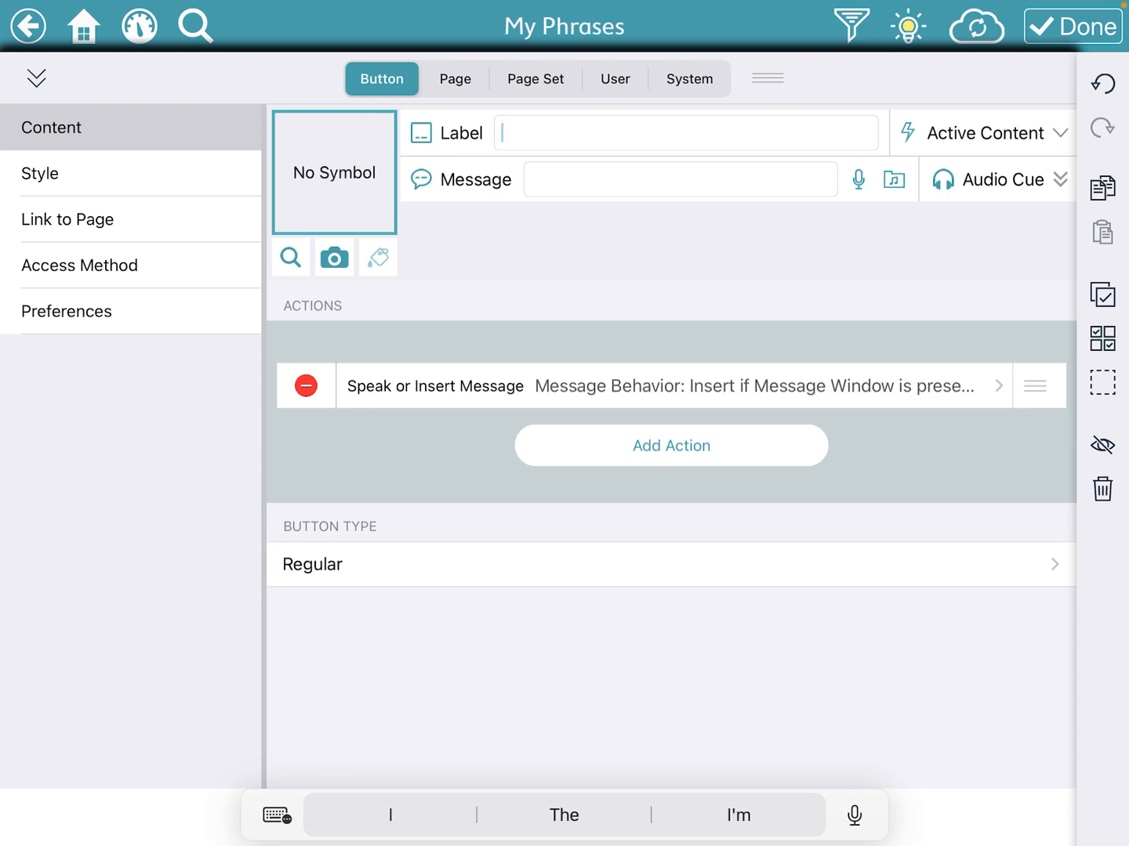
text(The day is done and I've had lots of fun)
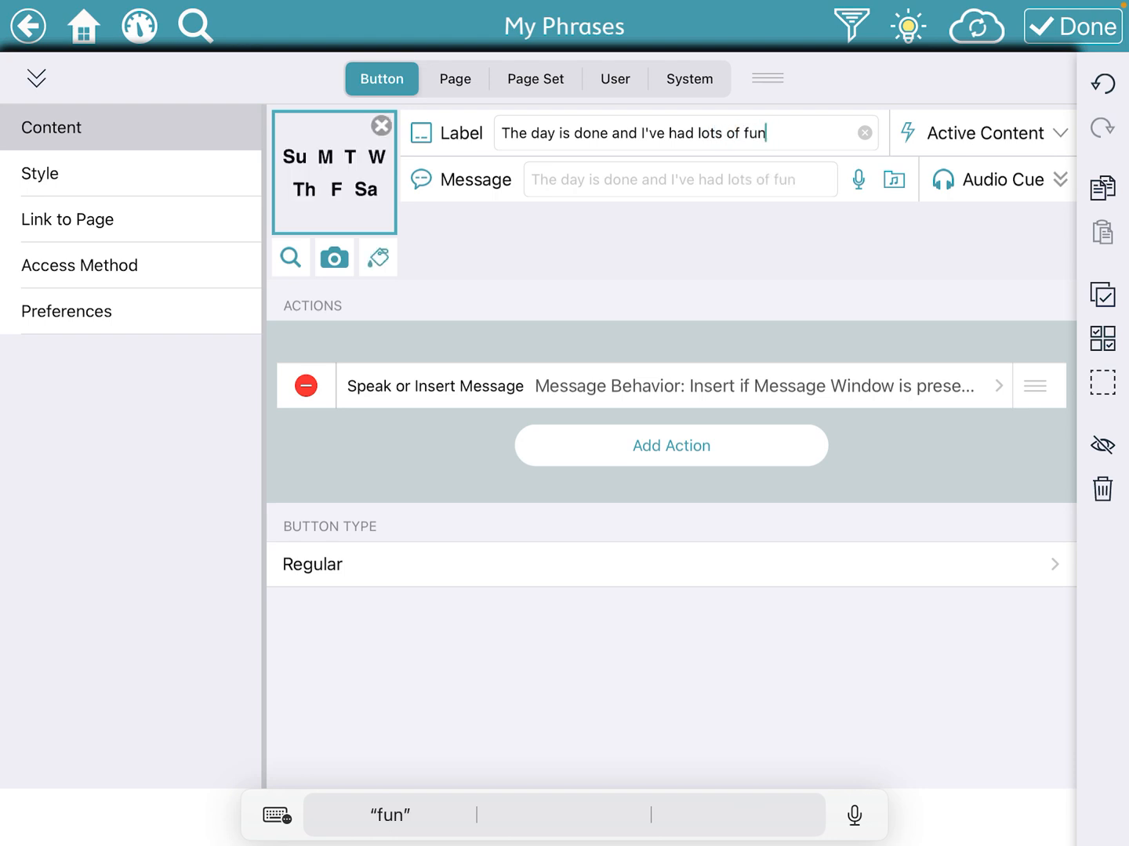
text(.)
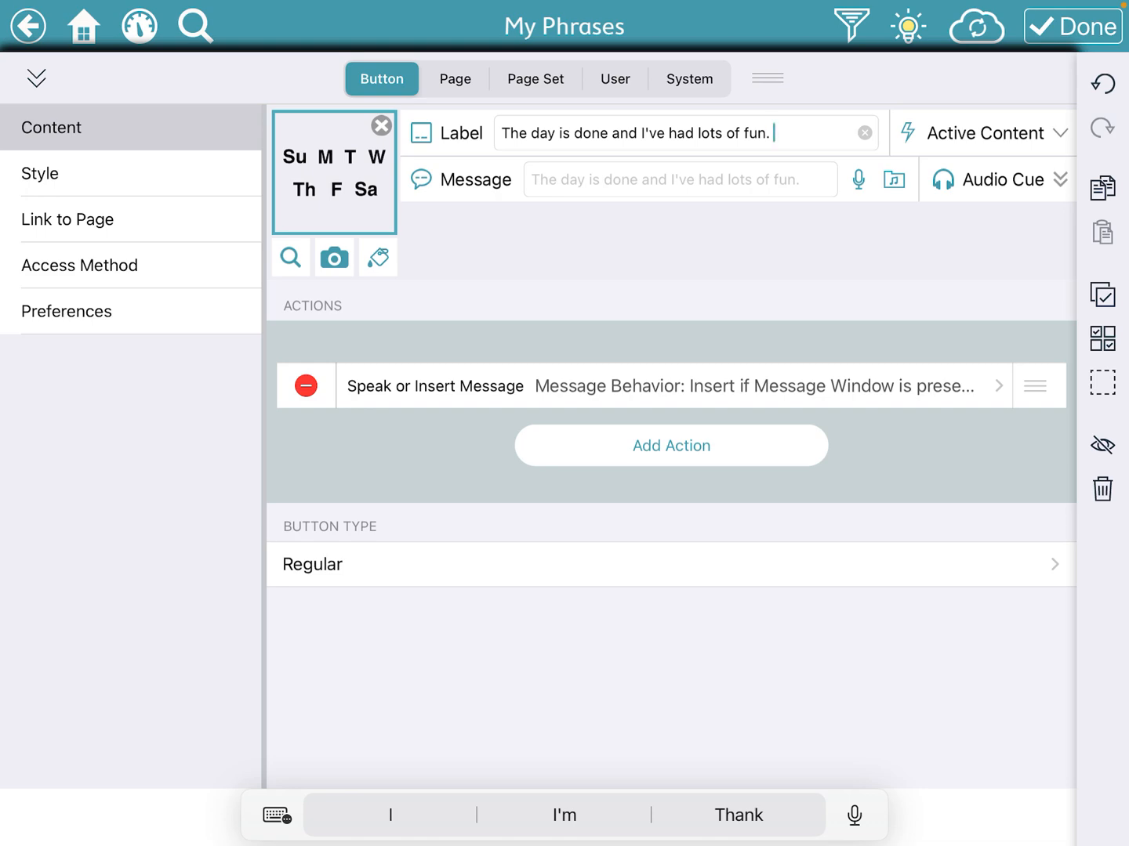
click(288, 257)
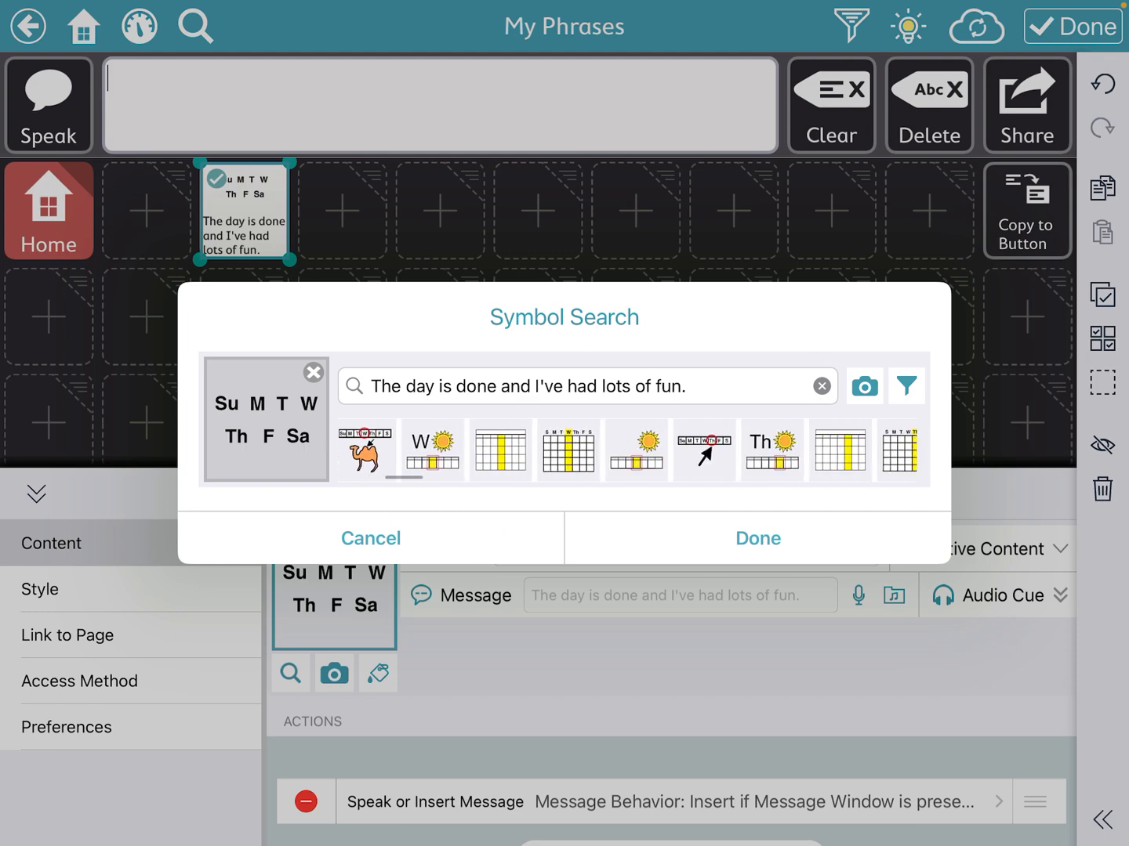
Remove the calendar symbol so the button is text-only and save the My Phrases page.
click(821, 386)
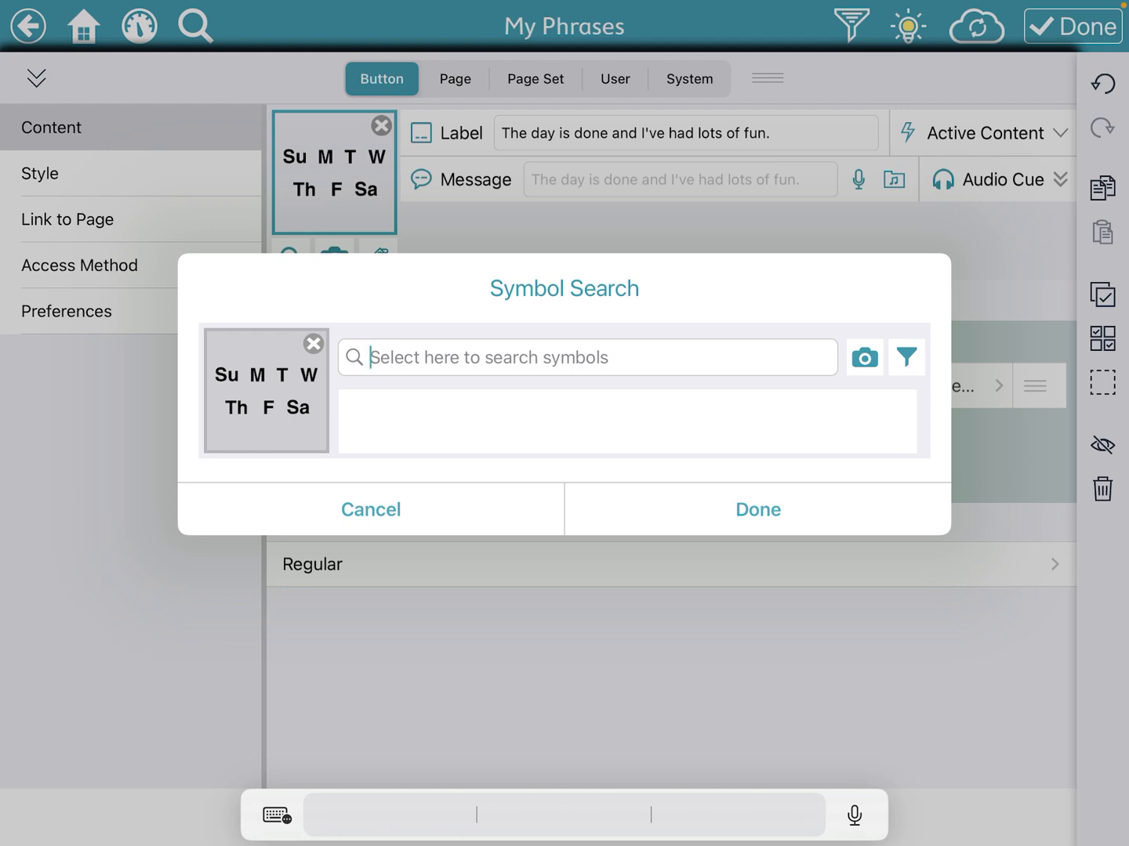
click(314, 343)
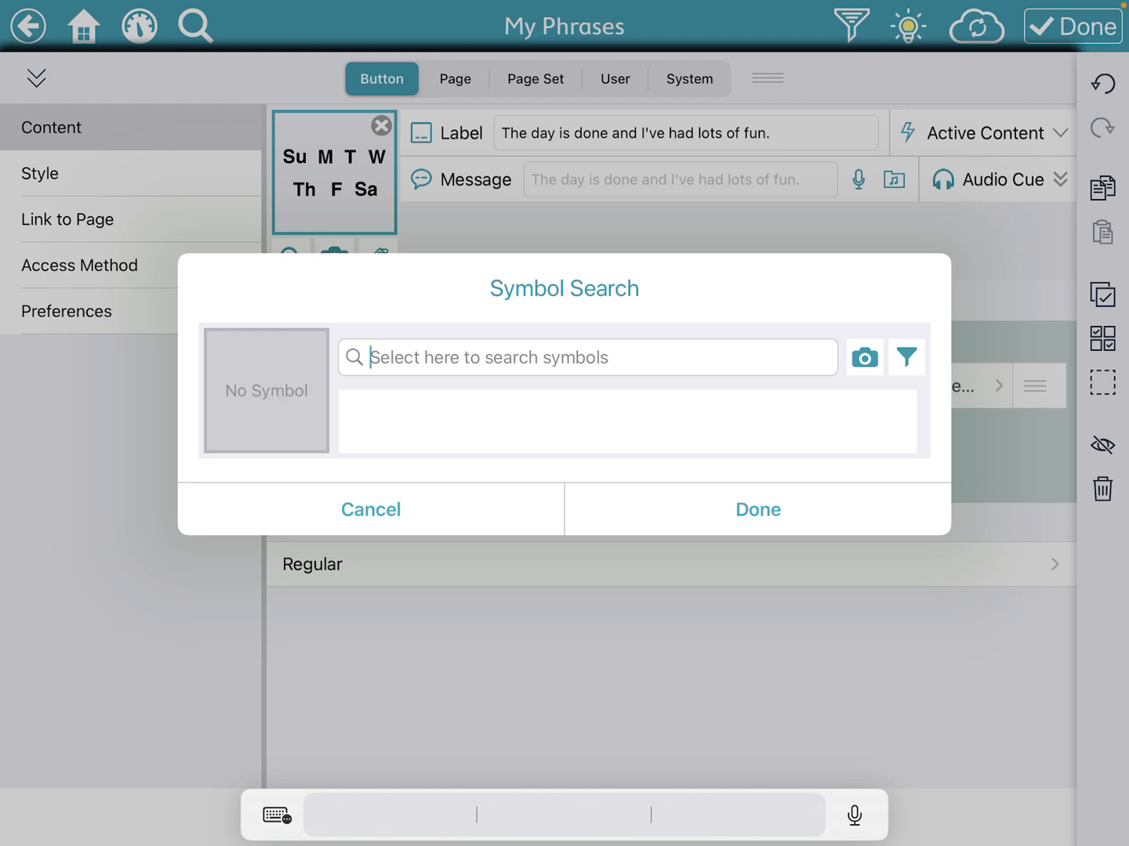
click(370, 509)
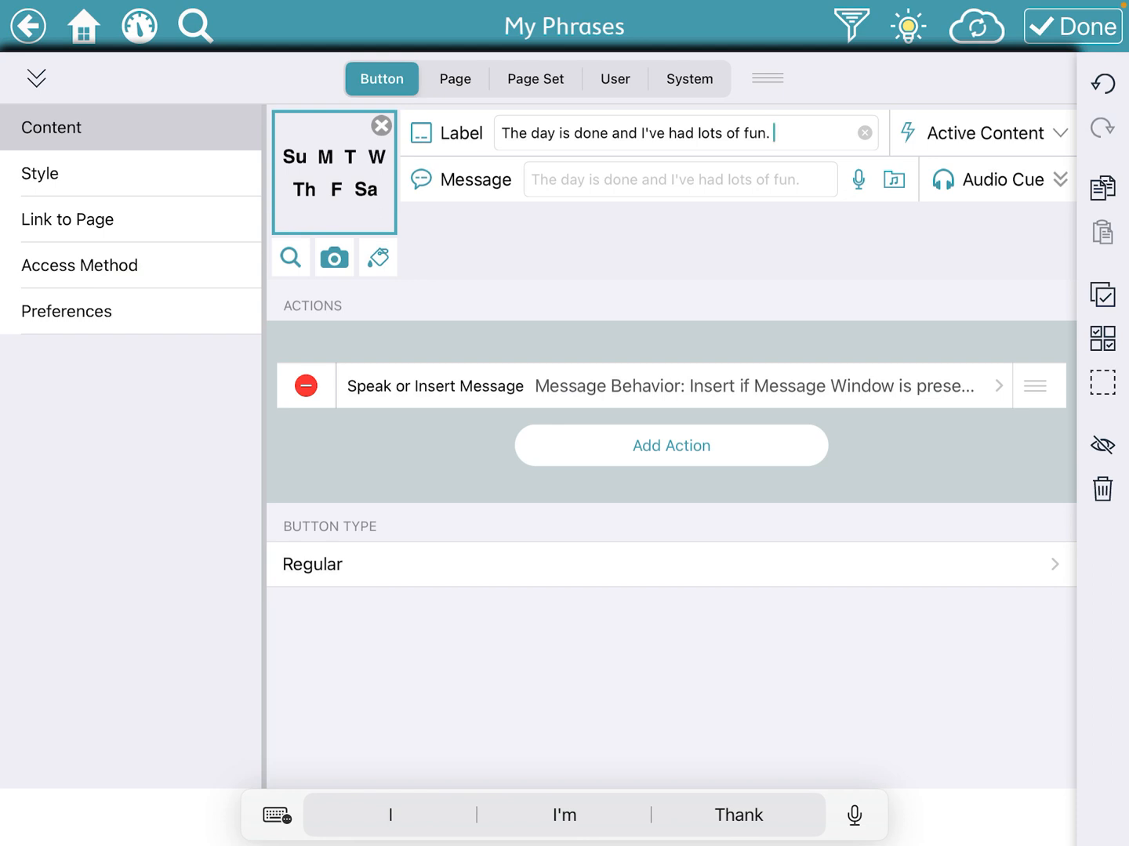
click(381, 125)
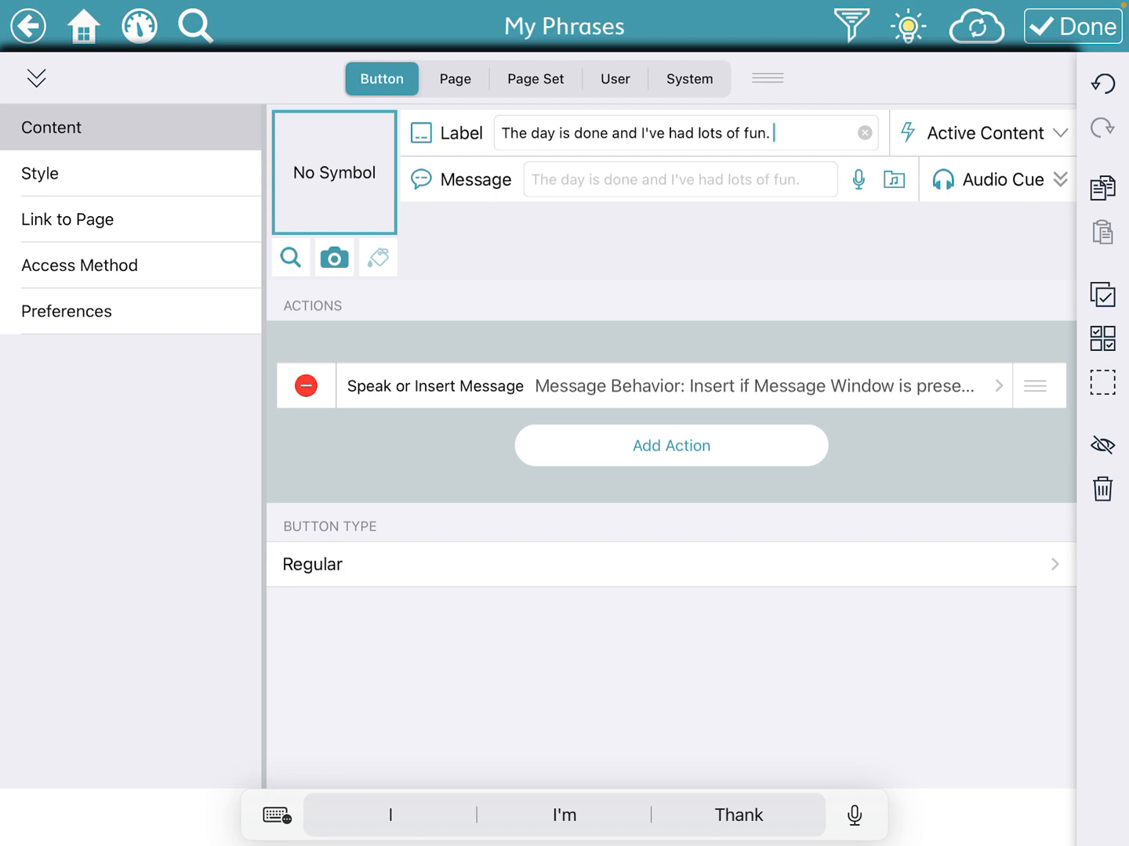
click(1072, 25)
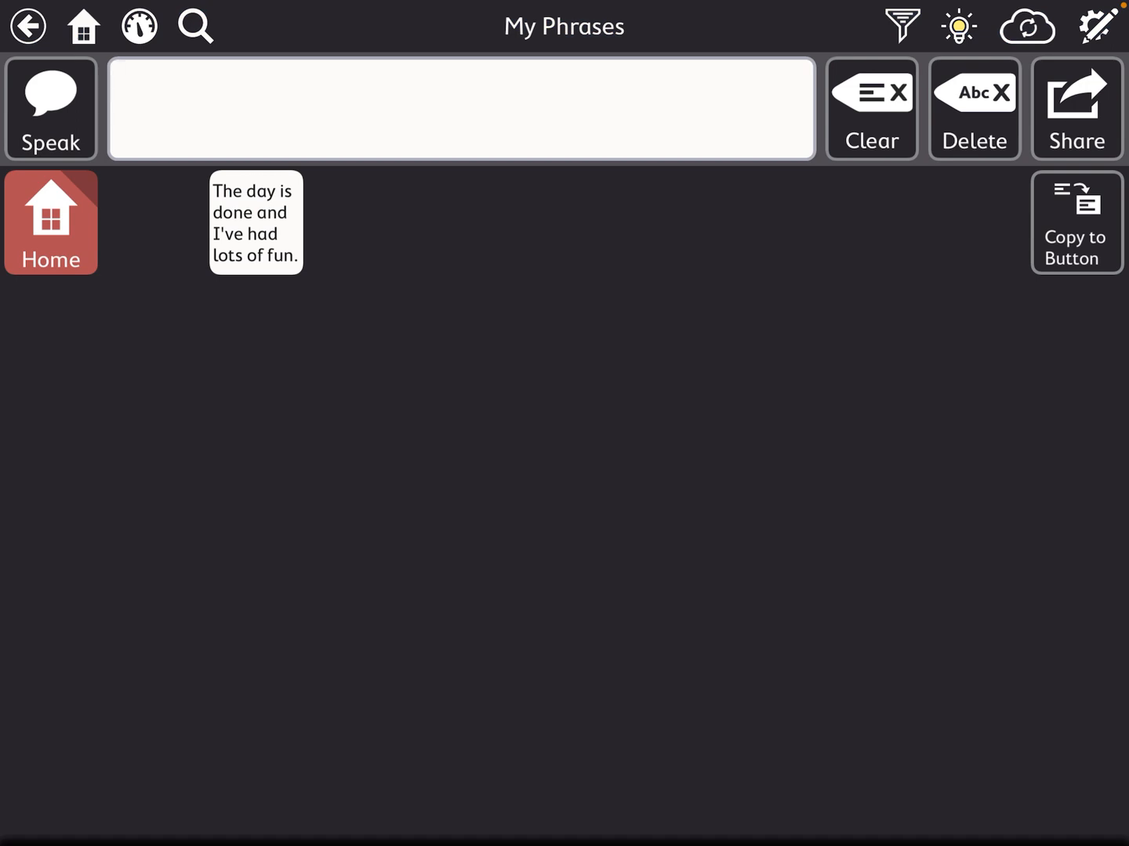
Enable the Vocabulary Filter with My Phrases included under QuickFires and confirm.
click(901, 25)
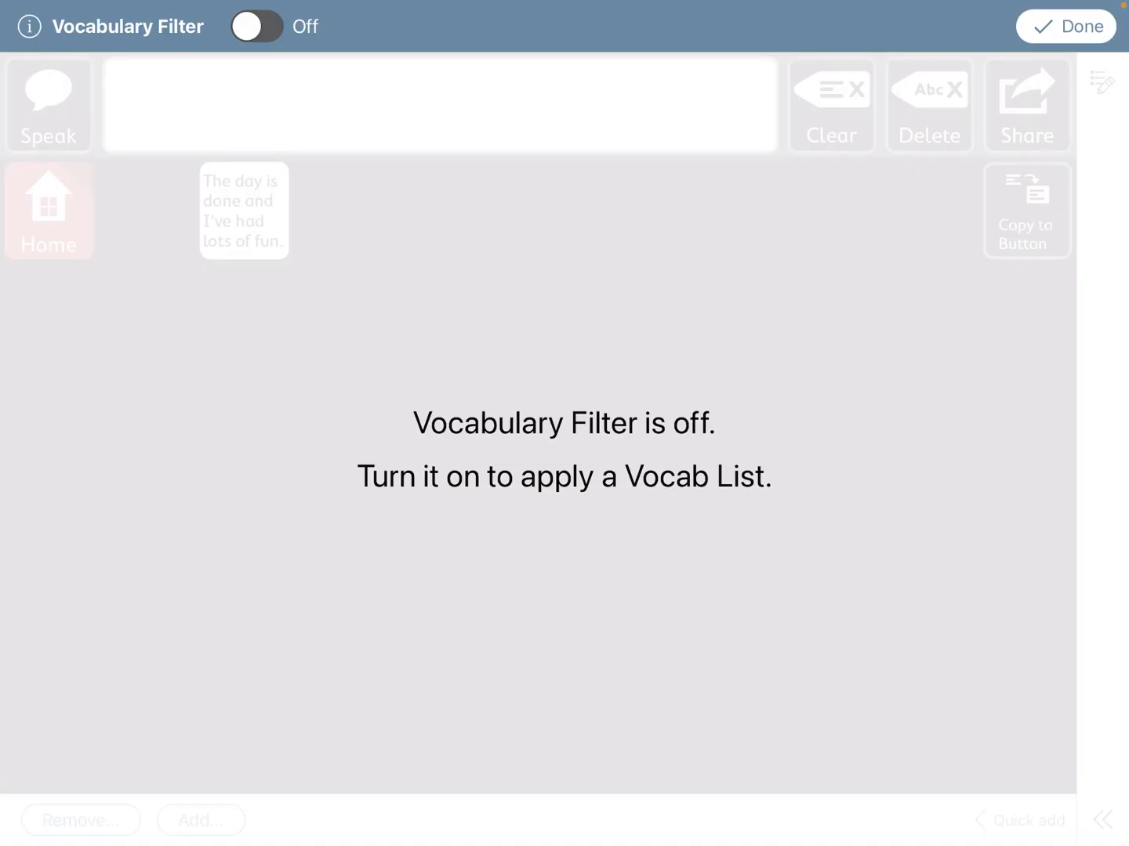
click(257, 25)
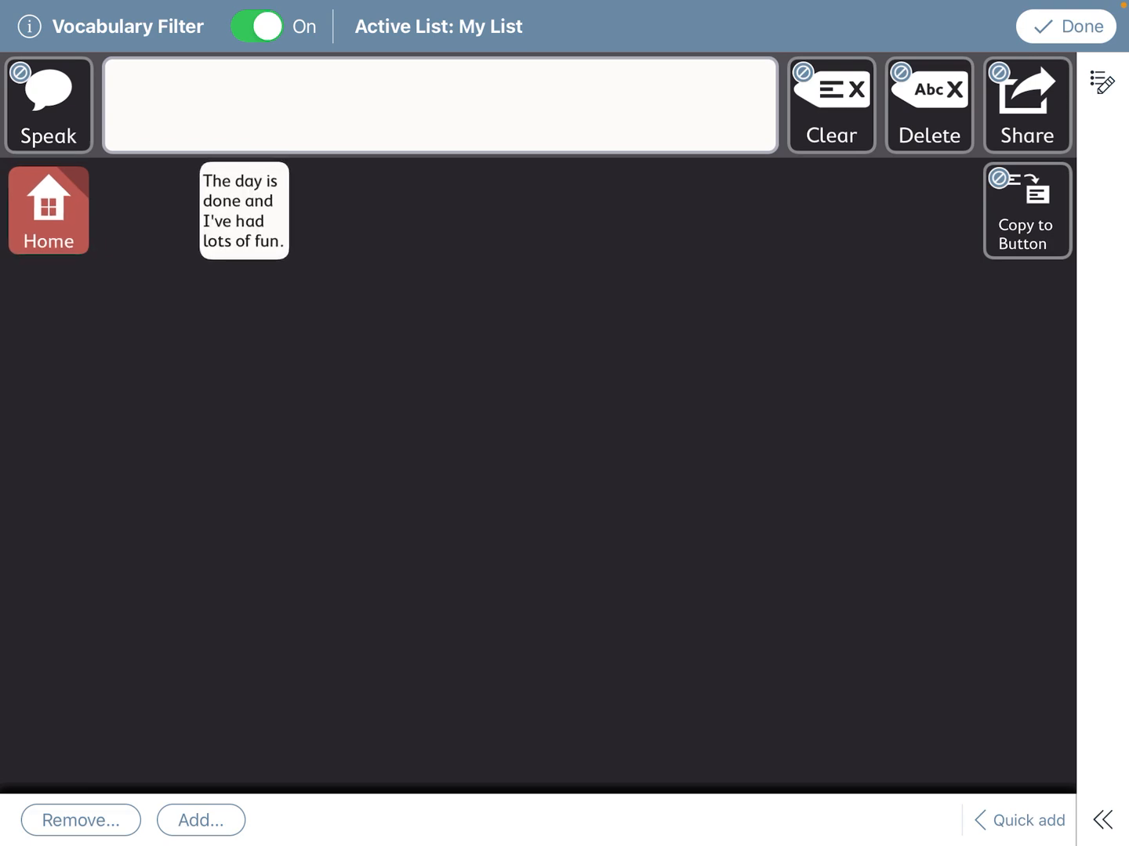
click(47, 210)
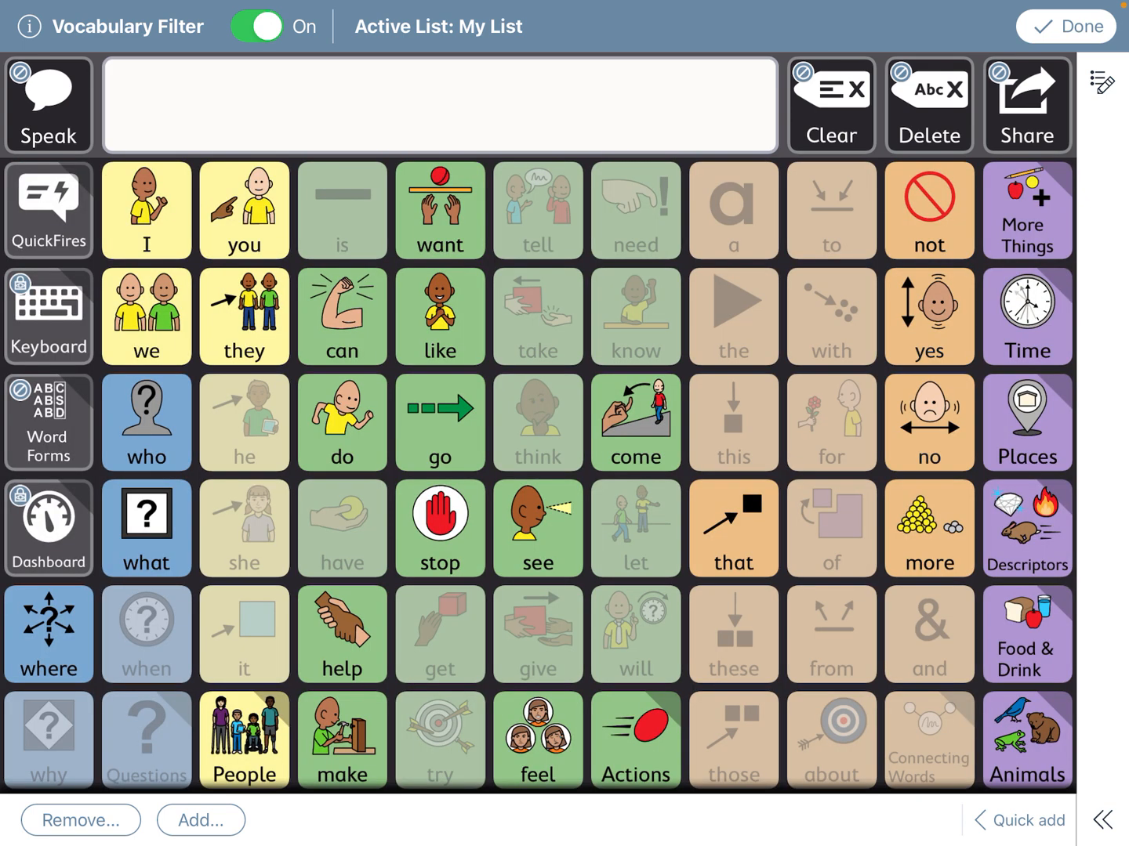
click(47, 210)
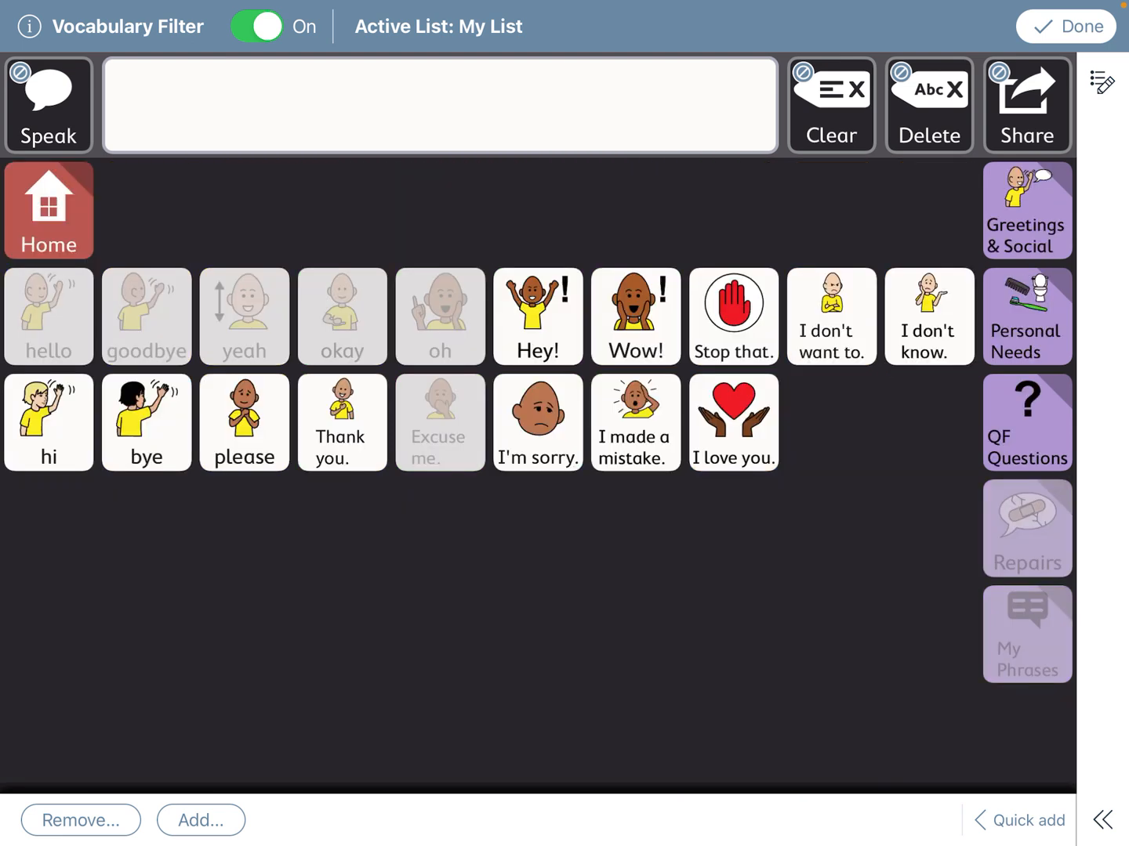
click(1064, 25)
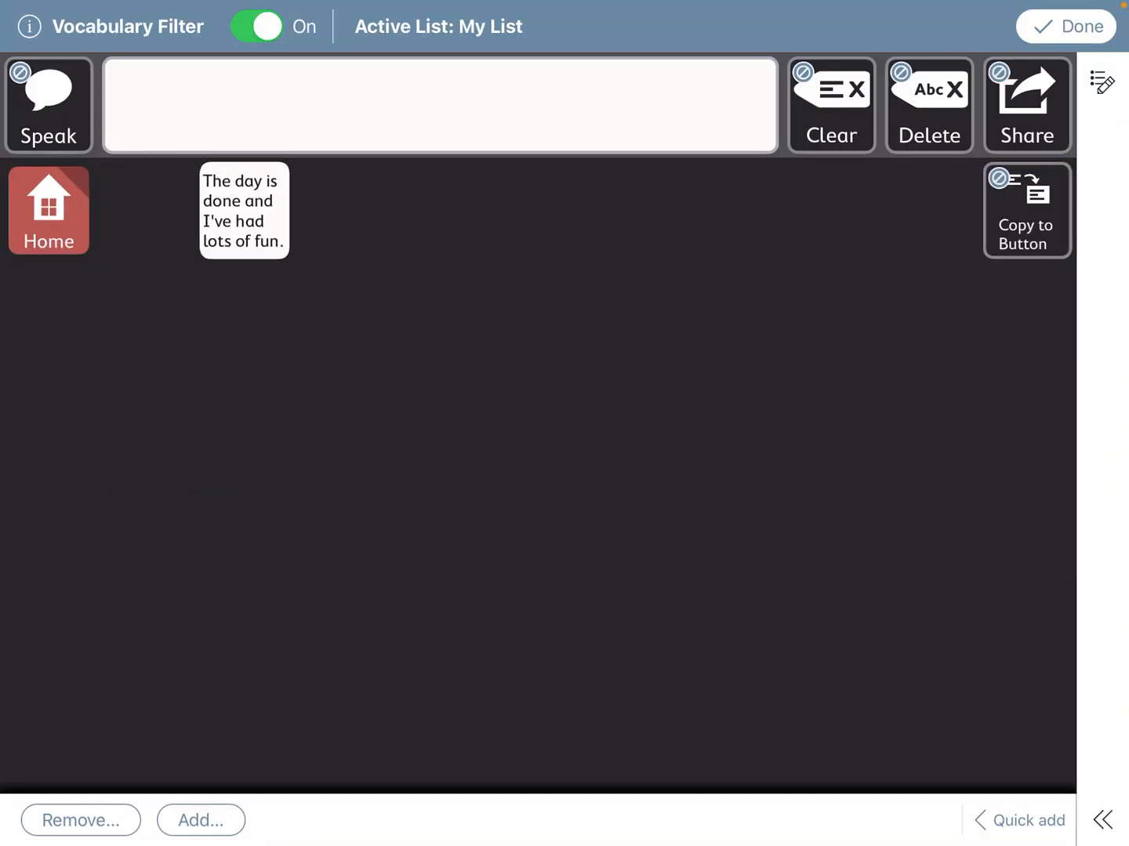
click(47, 210)
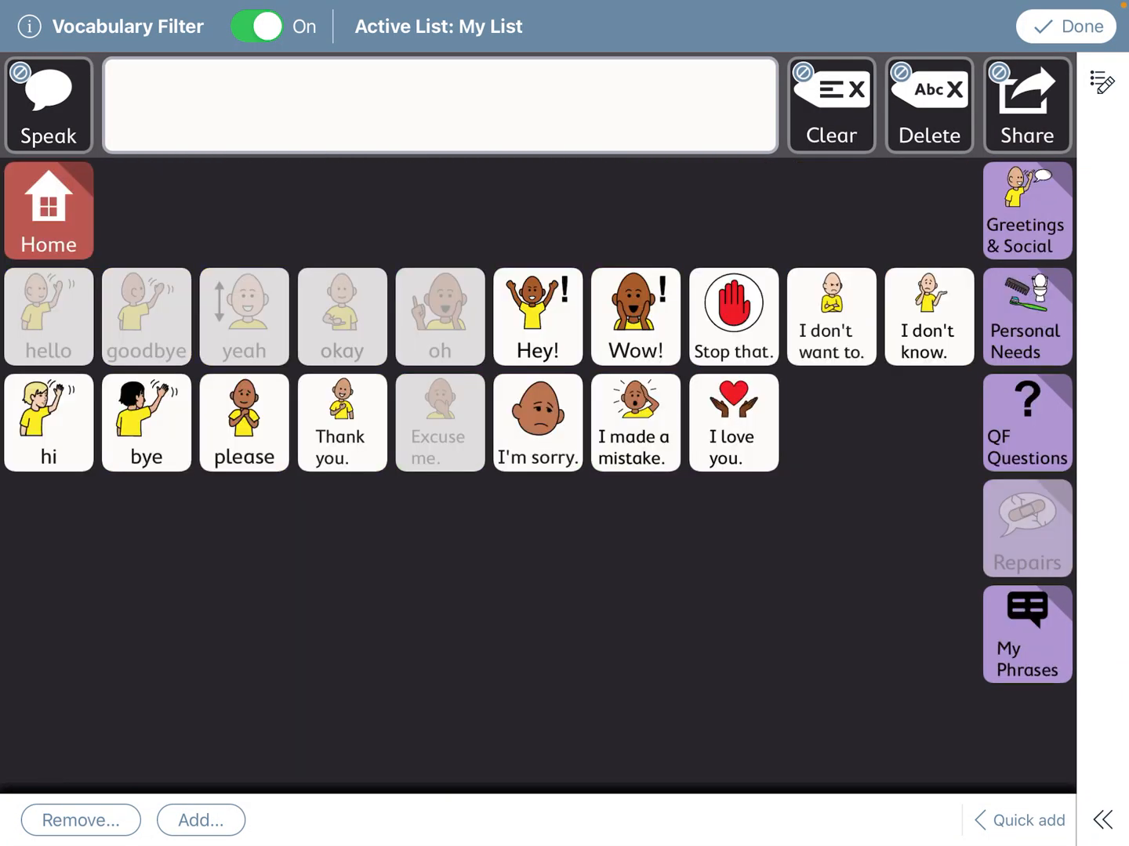
click(1066, 25)
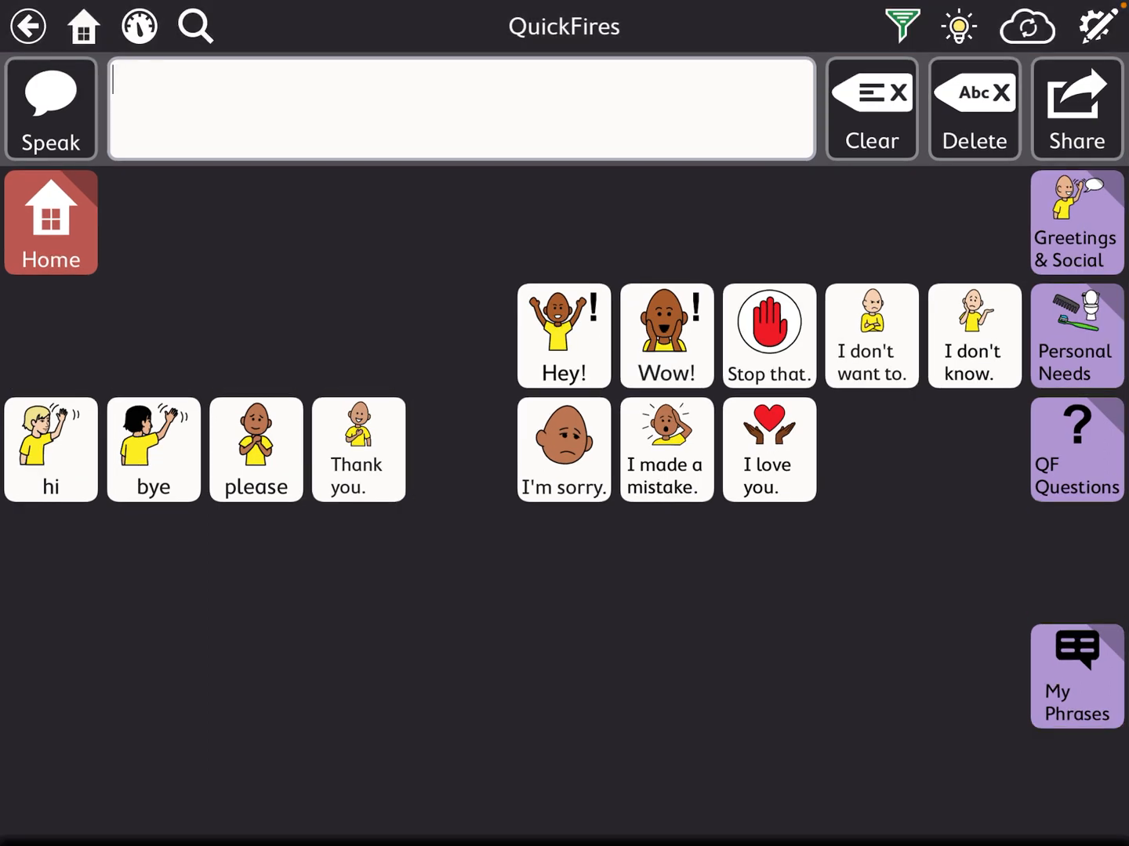